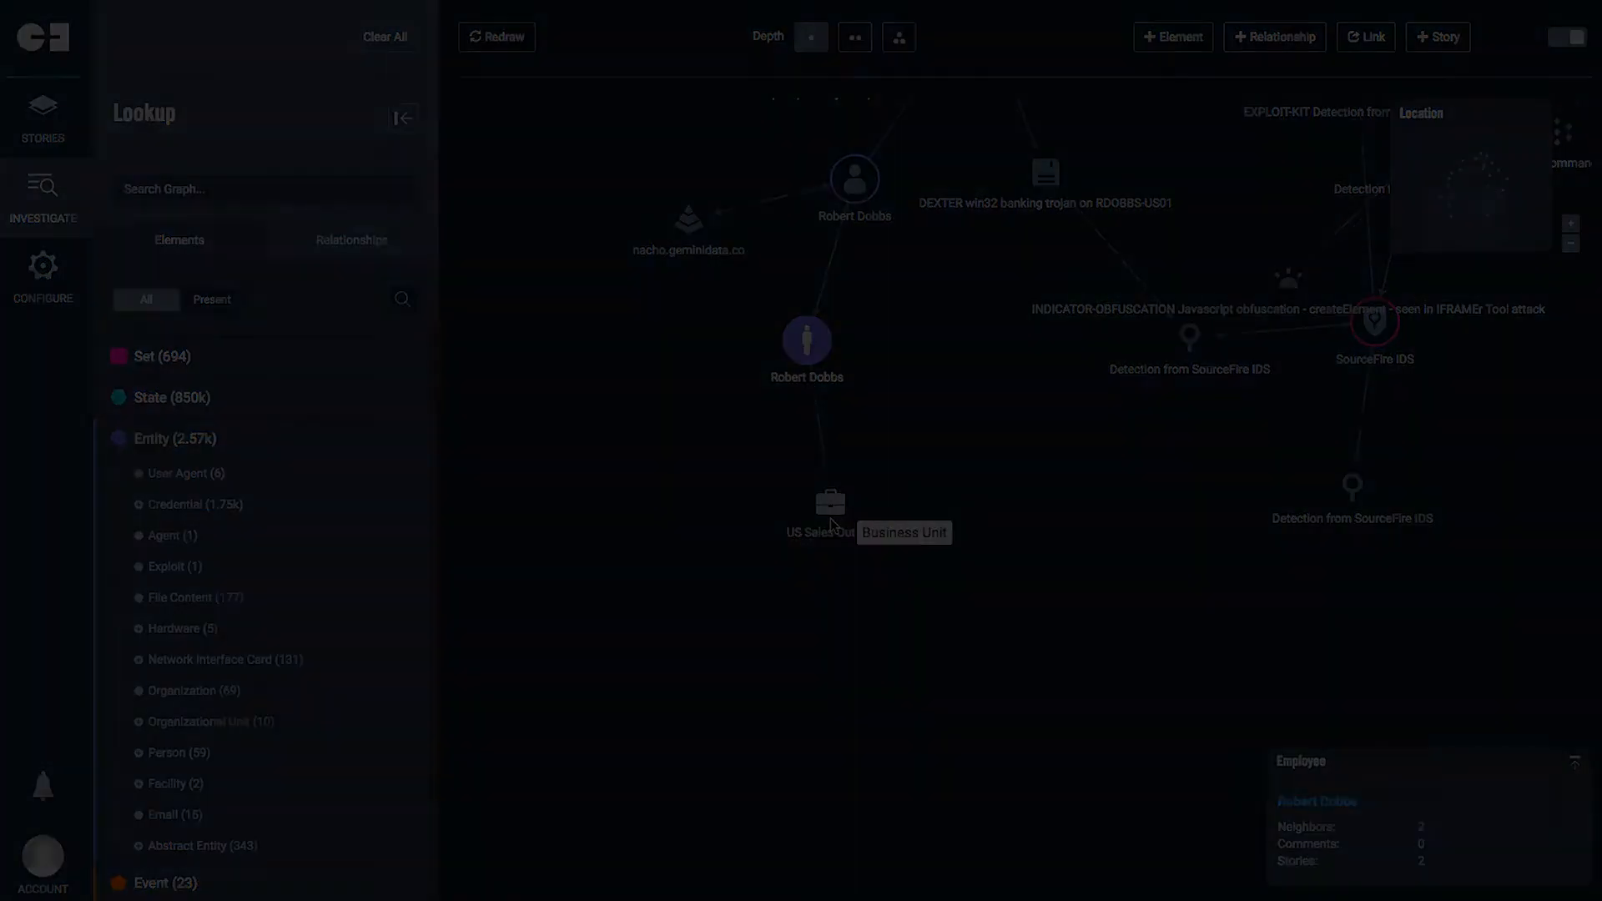
Step: Switch from the investigation graph to the Configure area listing the five admin users
{"action": "left_click", "coordinate": [41, 273]}
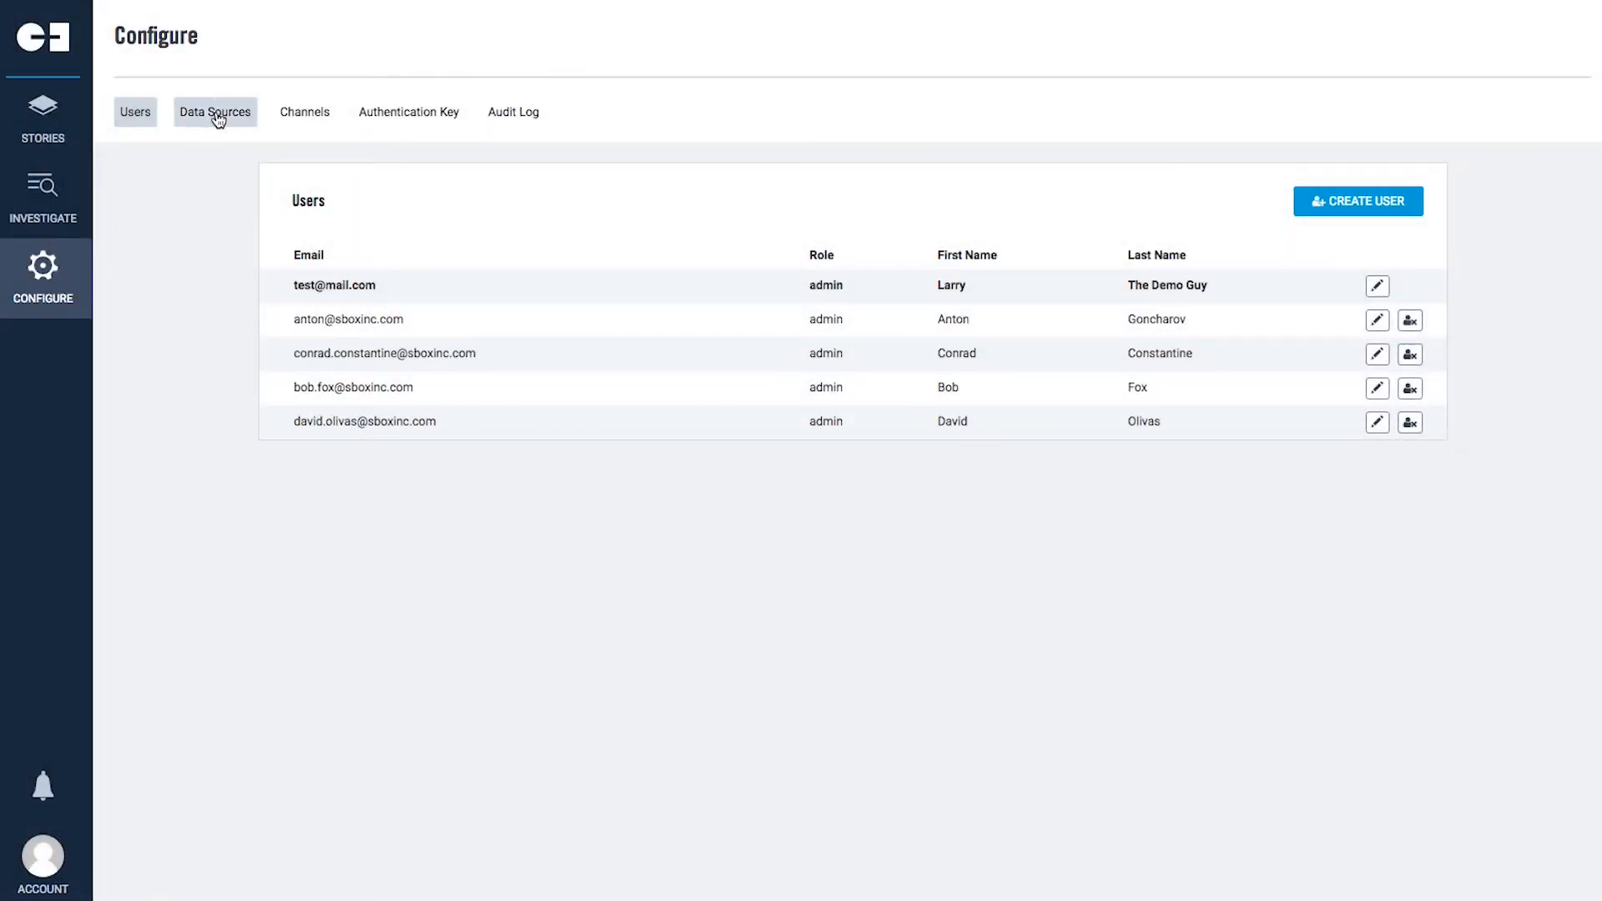
Step: View the Data Sources overview with 72% quality, 2156 EPS and the Splunk, AppDynamics, ArcSide feeds
{"action": "left_click", "coordinate": [216, 112]}
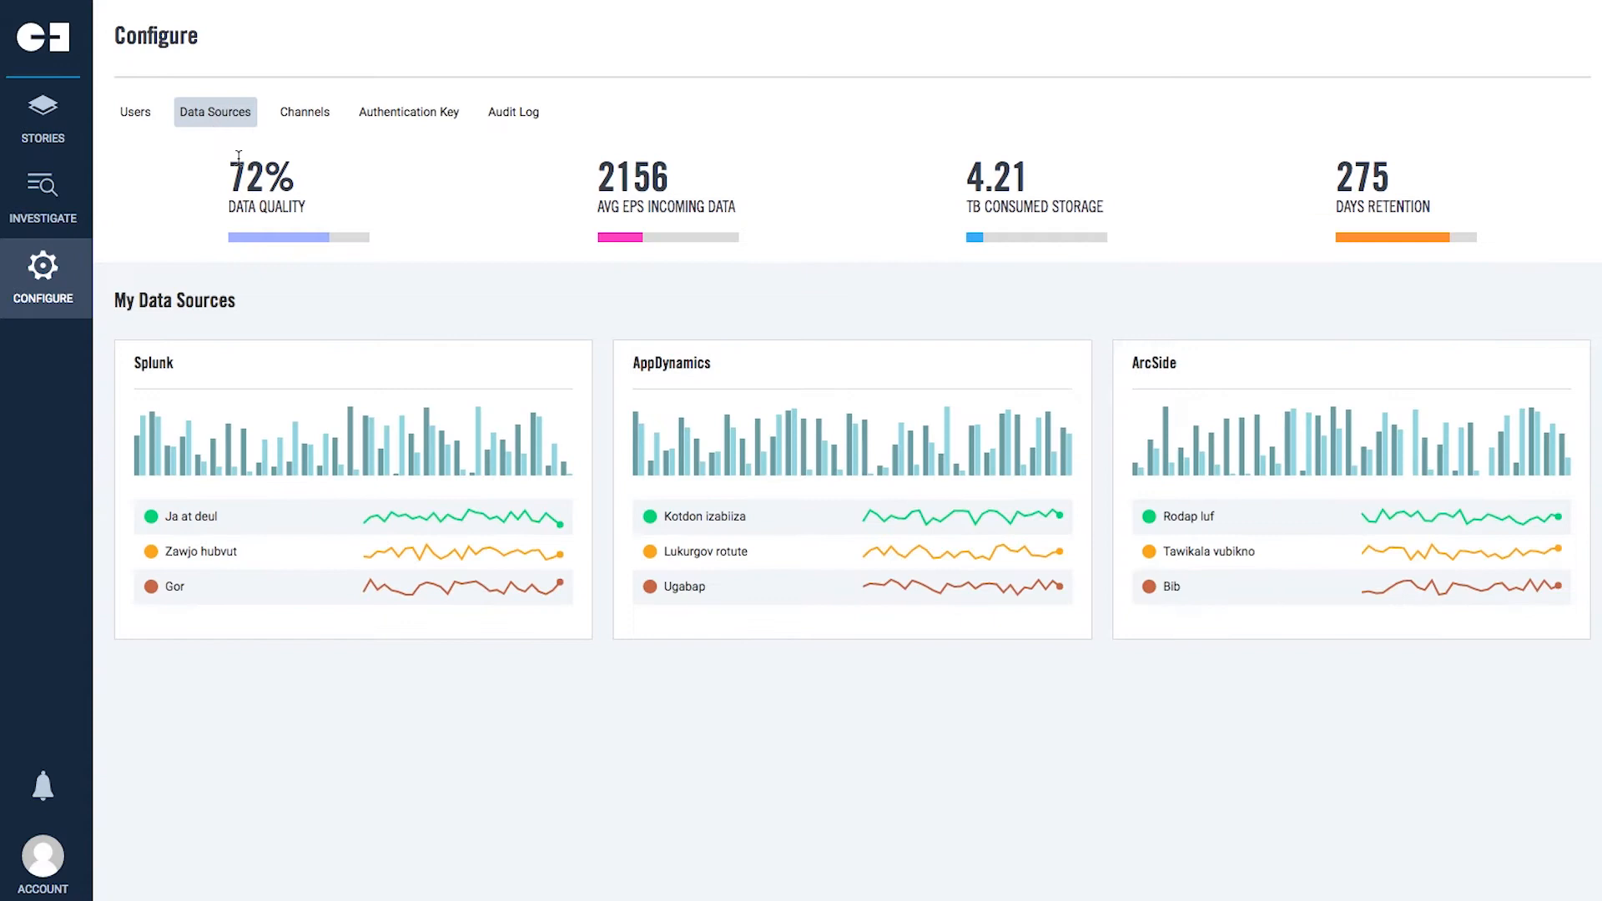
{"action": "scroll", "scroll_direction": "down", "scroll_amount": 3}
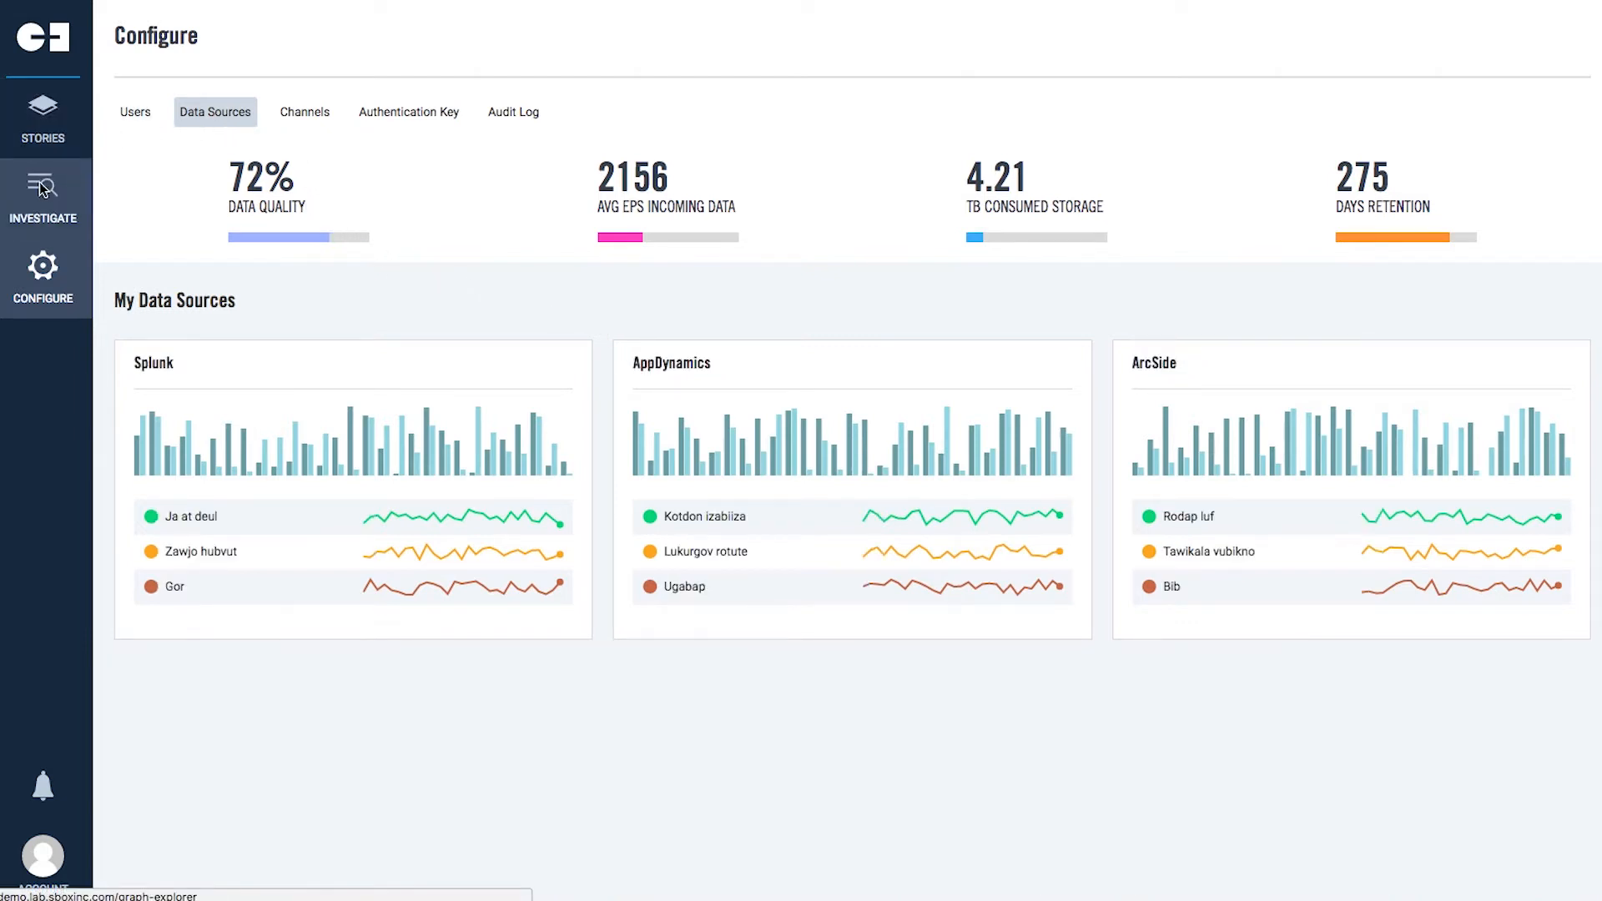
Step: Return to the Investigate workspace and expand the Event element class into its subclasses
{"action": "left_click", "coordinate": [41, 194]}
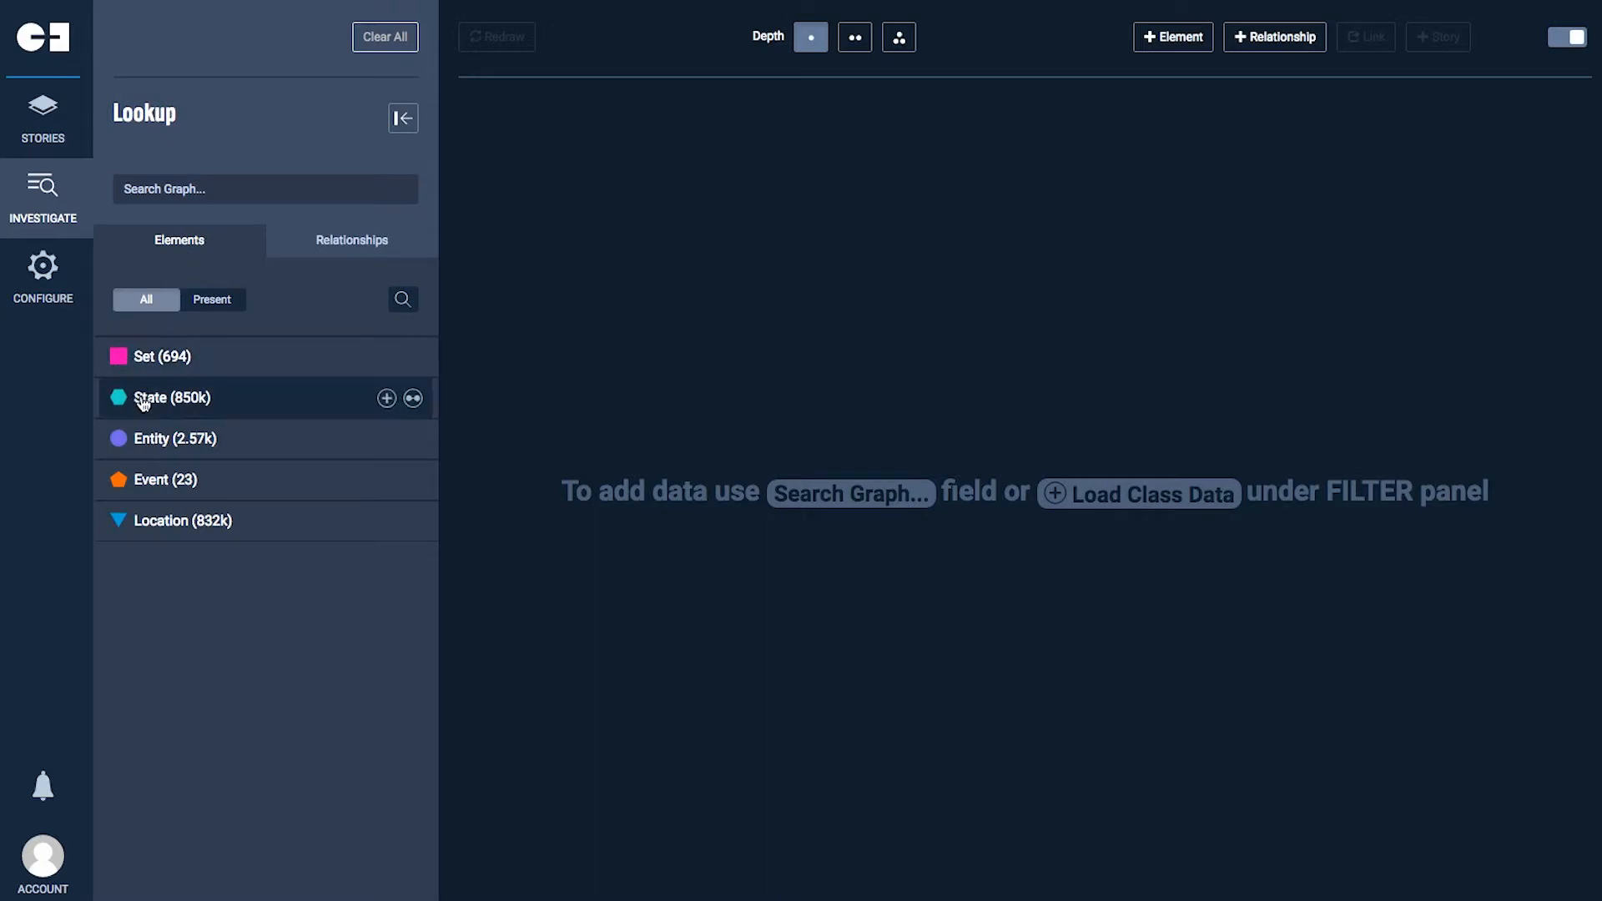
{"action": "mouse_move", "coordinate": [165, 489]}
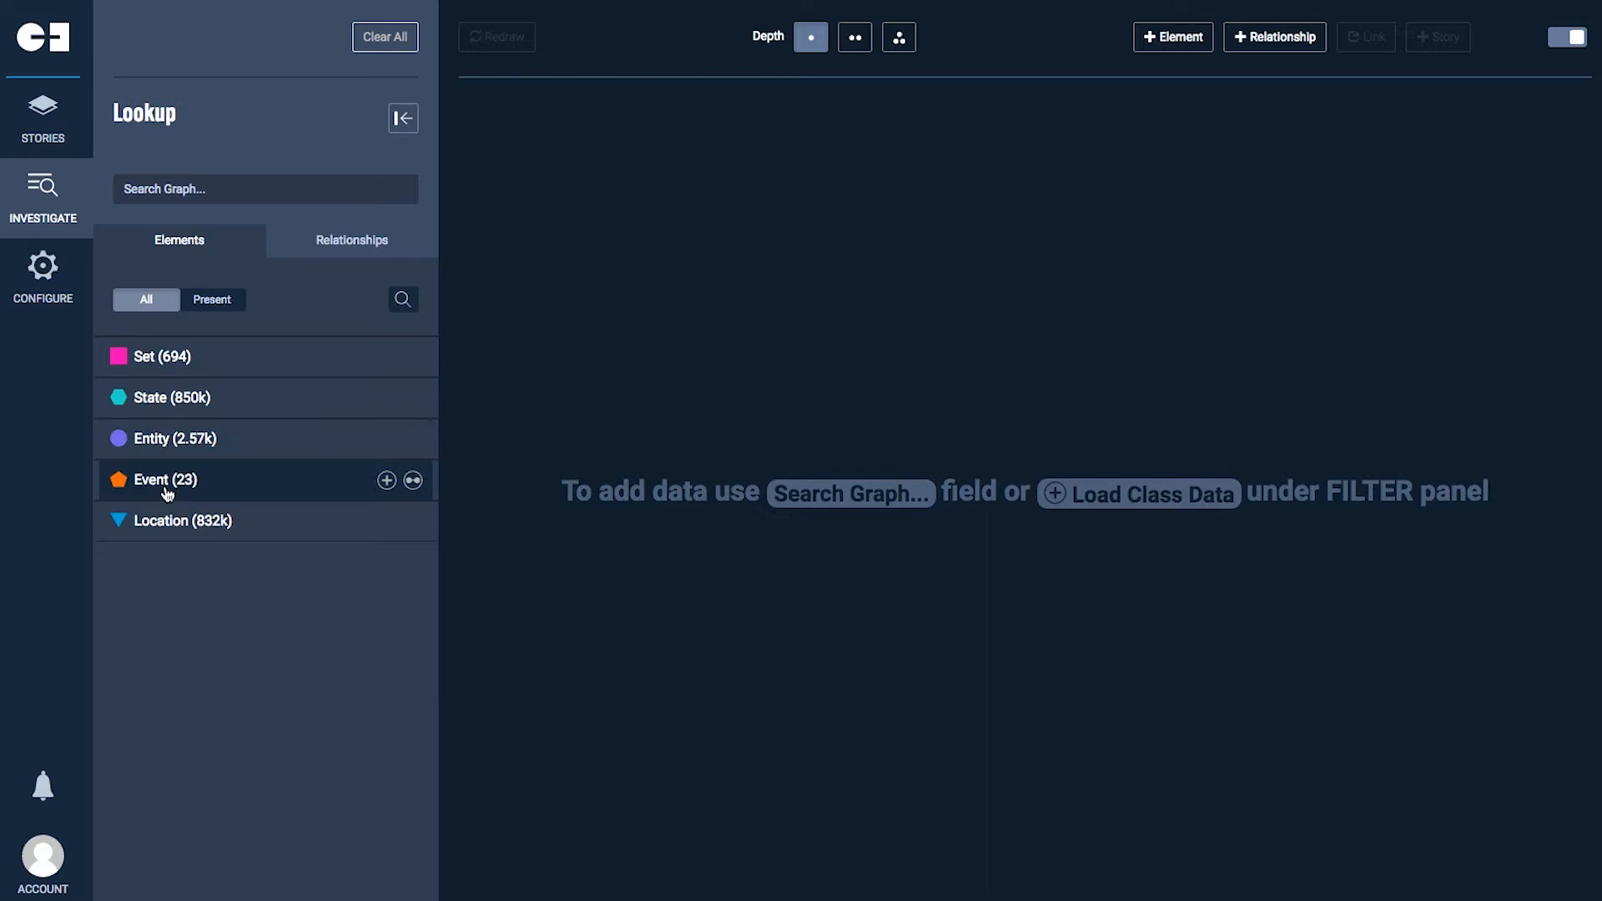
{"action": "left_click", "coordinate": [175, 439]}
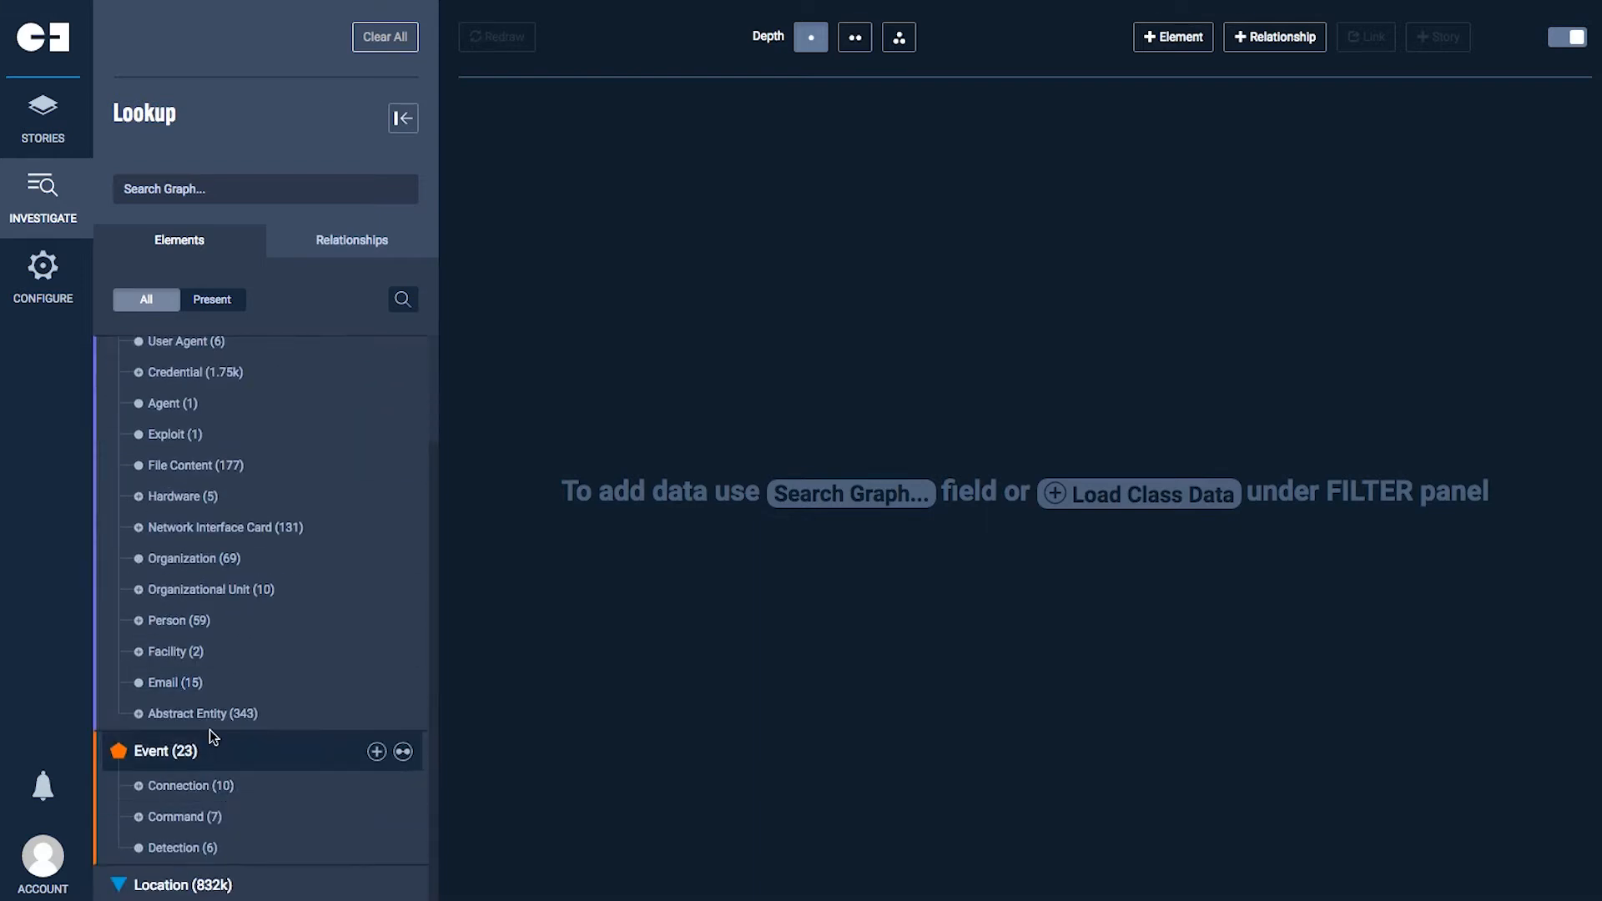
{"action": "left_click", "coordinate": [351, 240]}
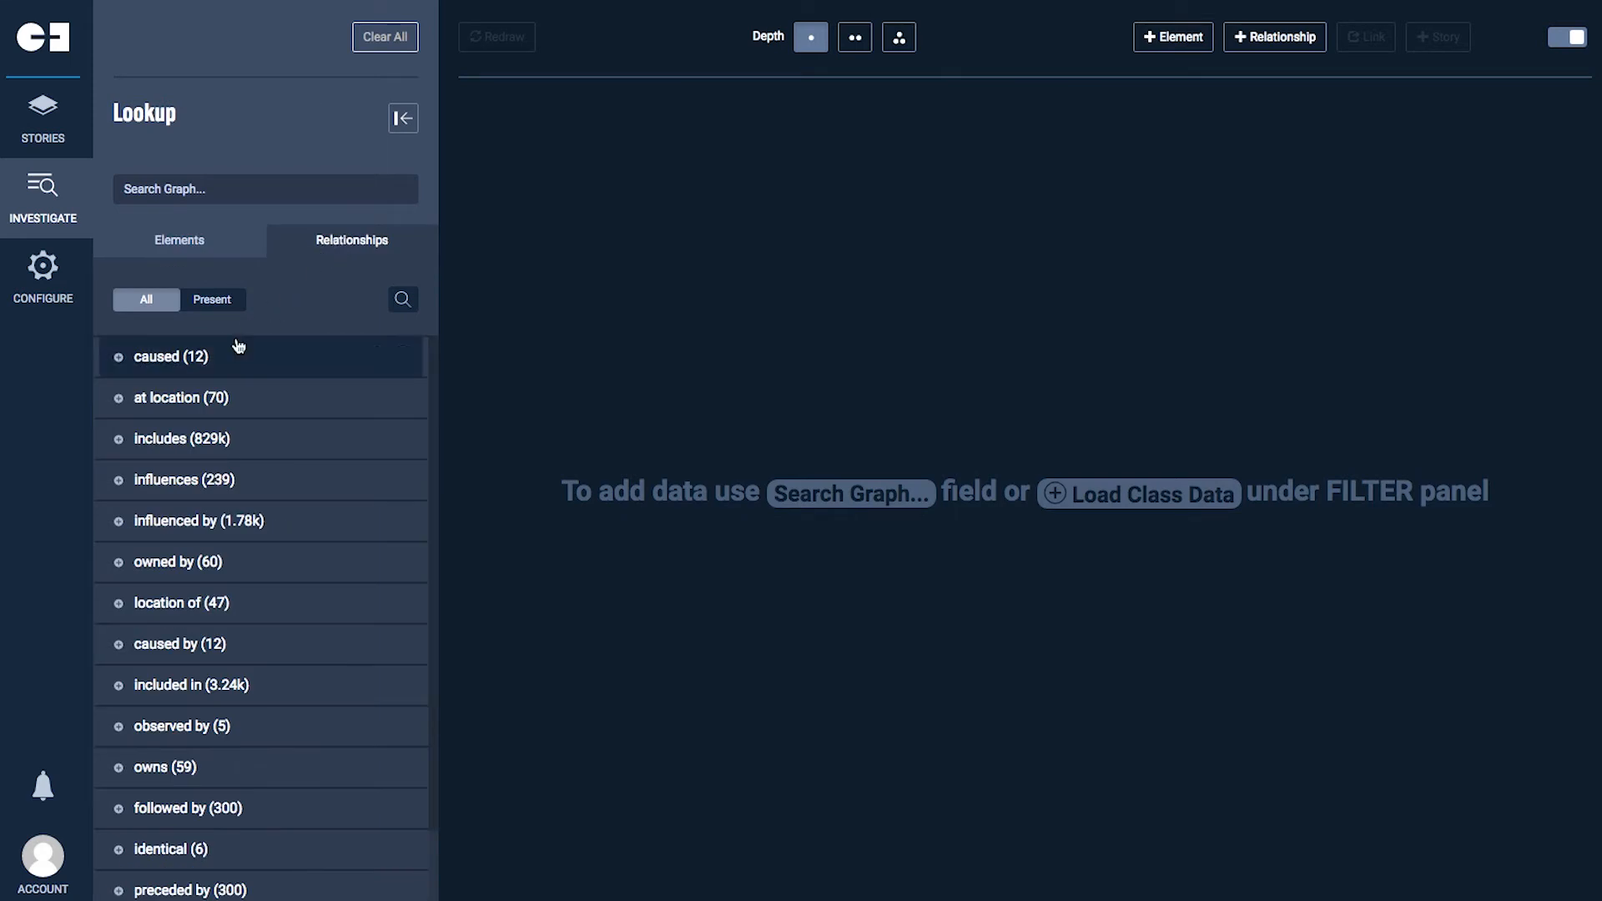
{"action": "scroll", "scroll_direction": "down", "scroll_amount": 3}
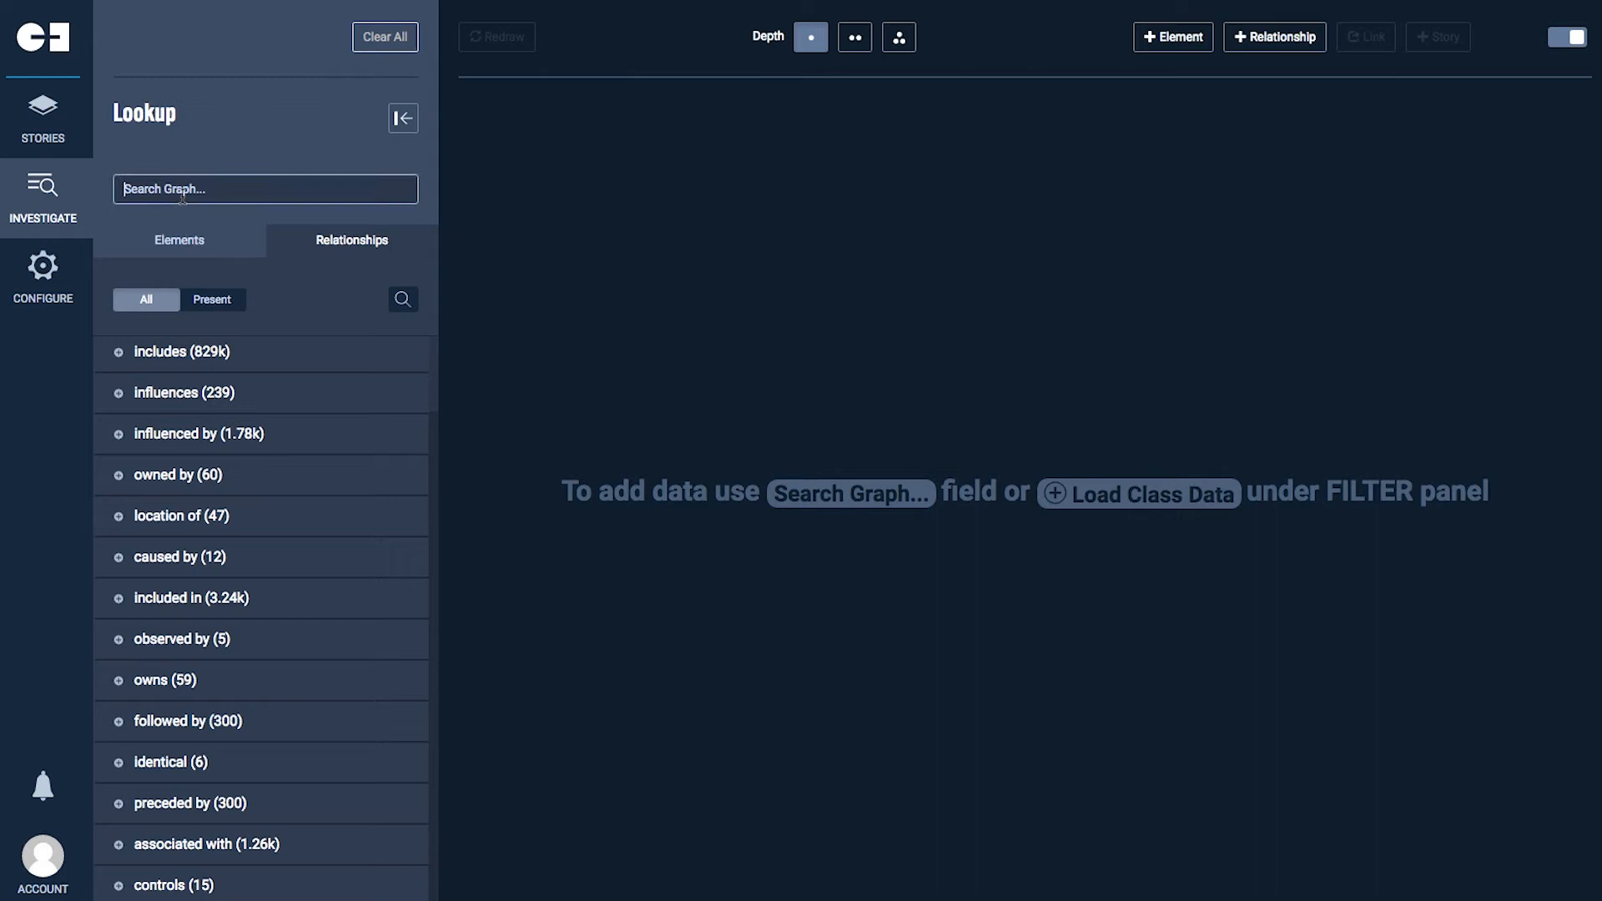
{"action": "left_click", "coordinate": [178, 240]}
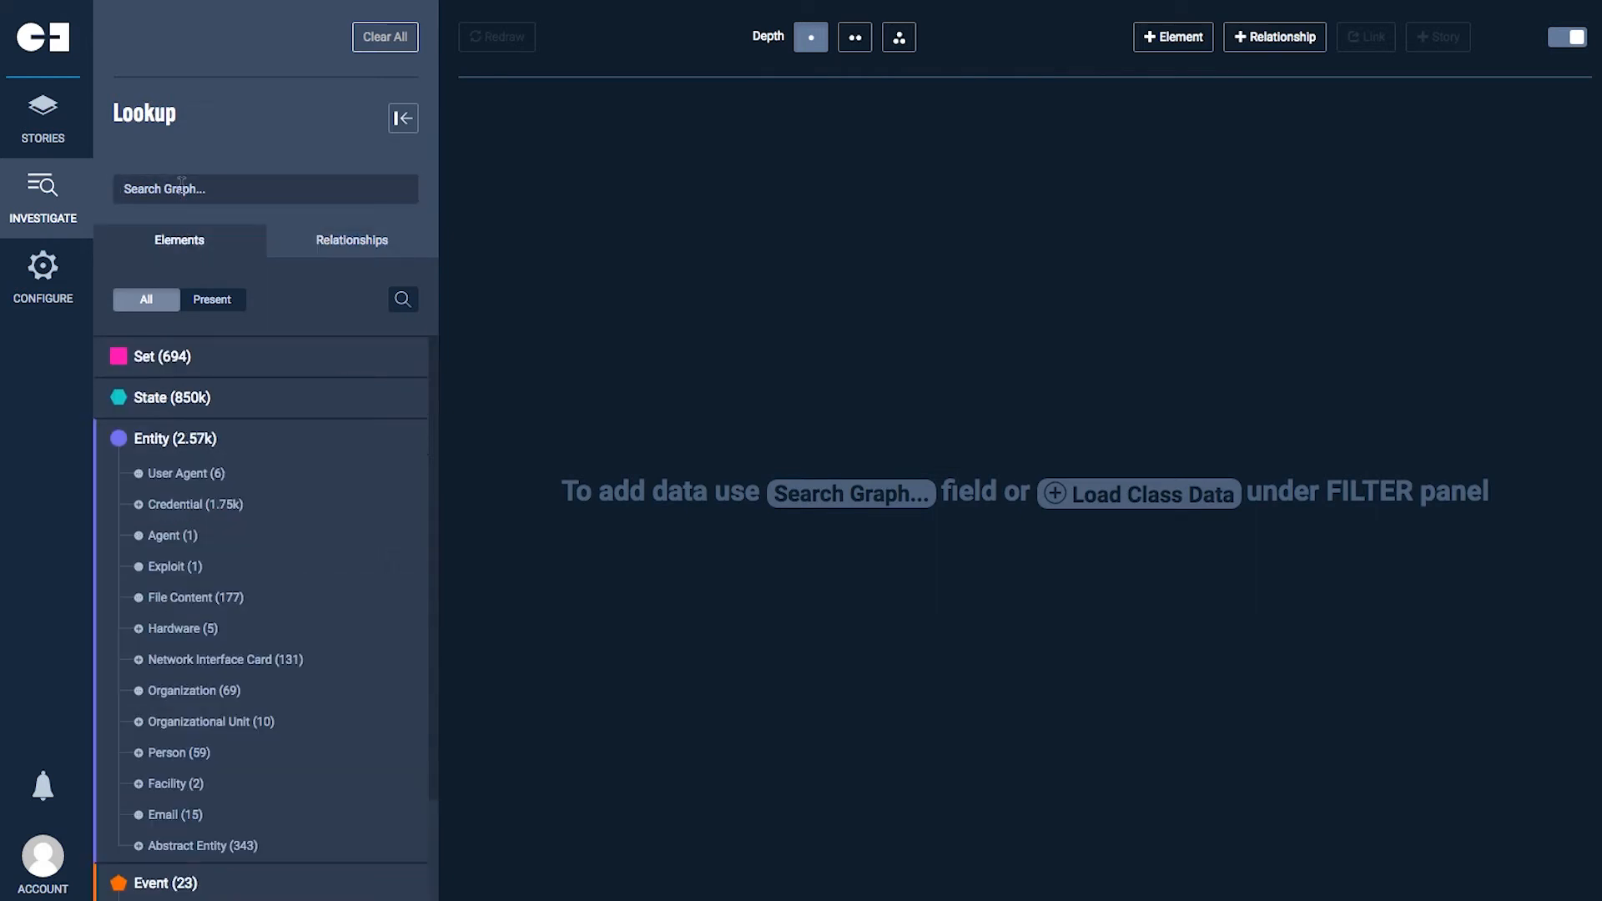
Step: Search the graph for SourceFire IDS to add the intrusion alert with its linked detections
{"action": "left_click", "coordinate": [263, 189]}
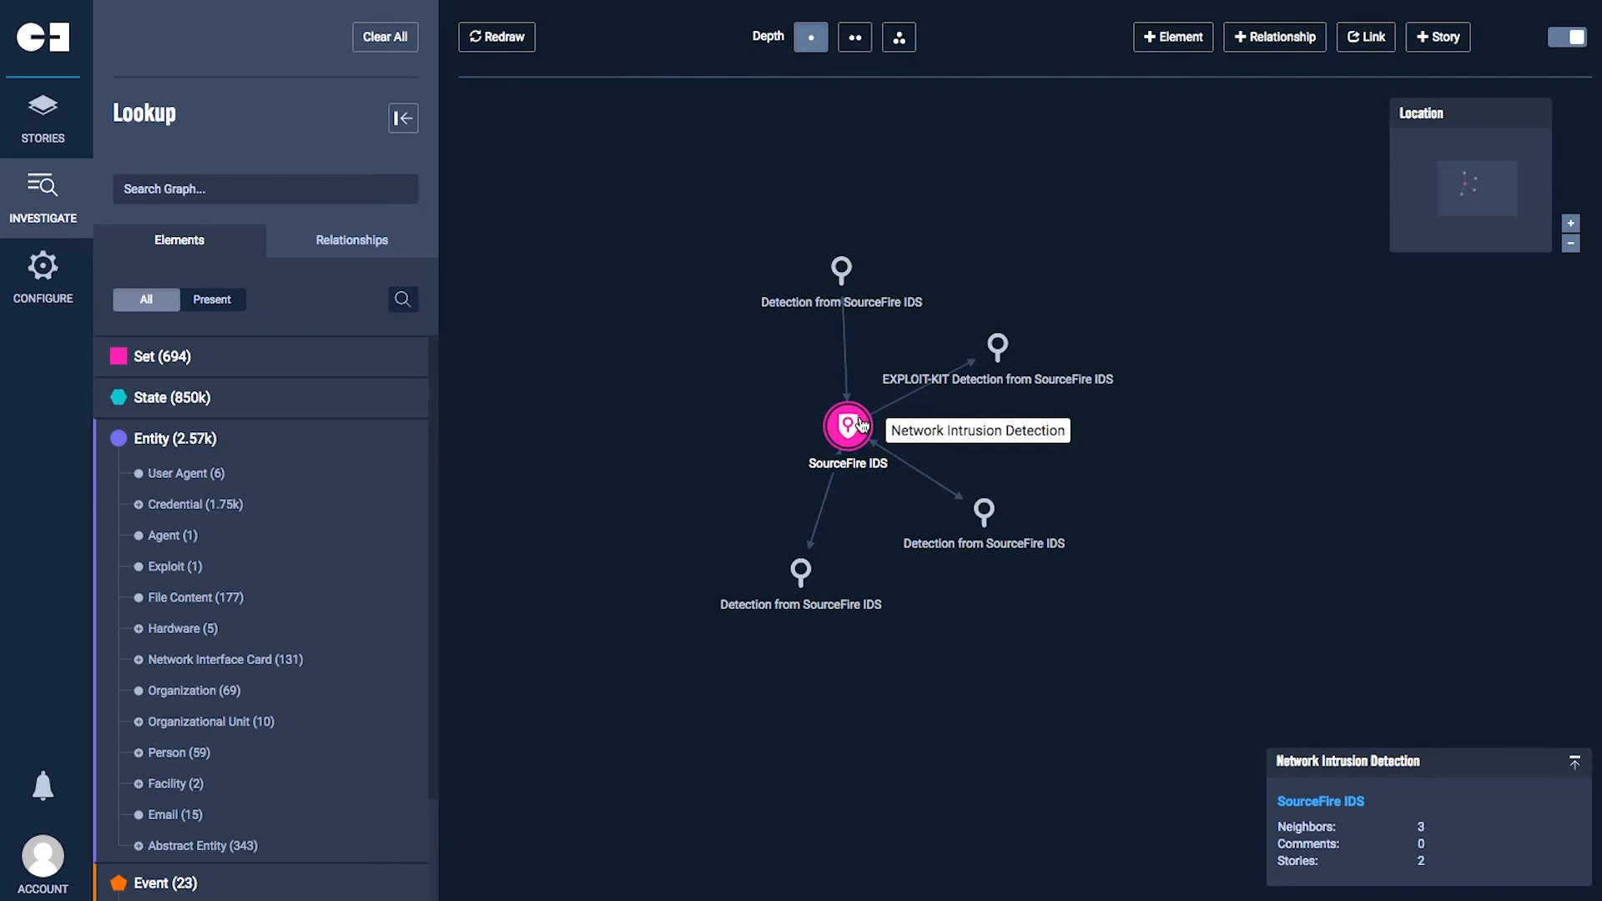
{"action": "left_click", "coordinate": [841, 272]}
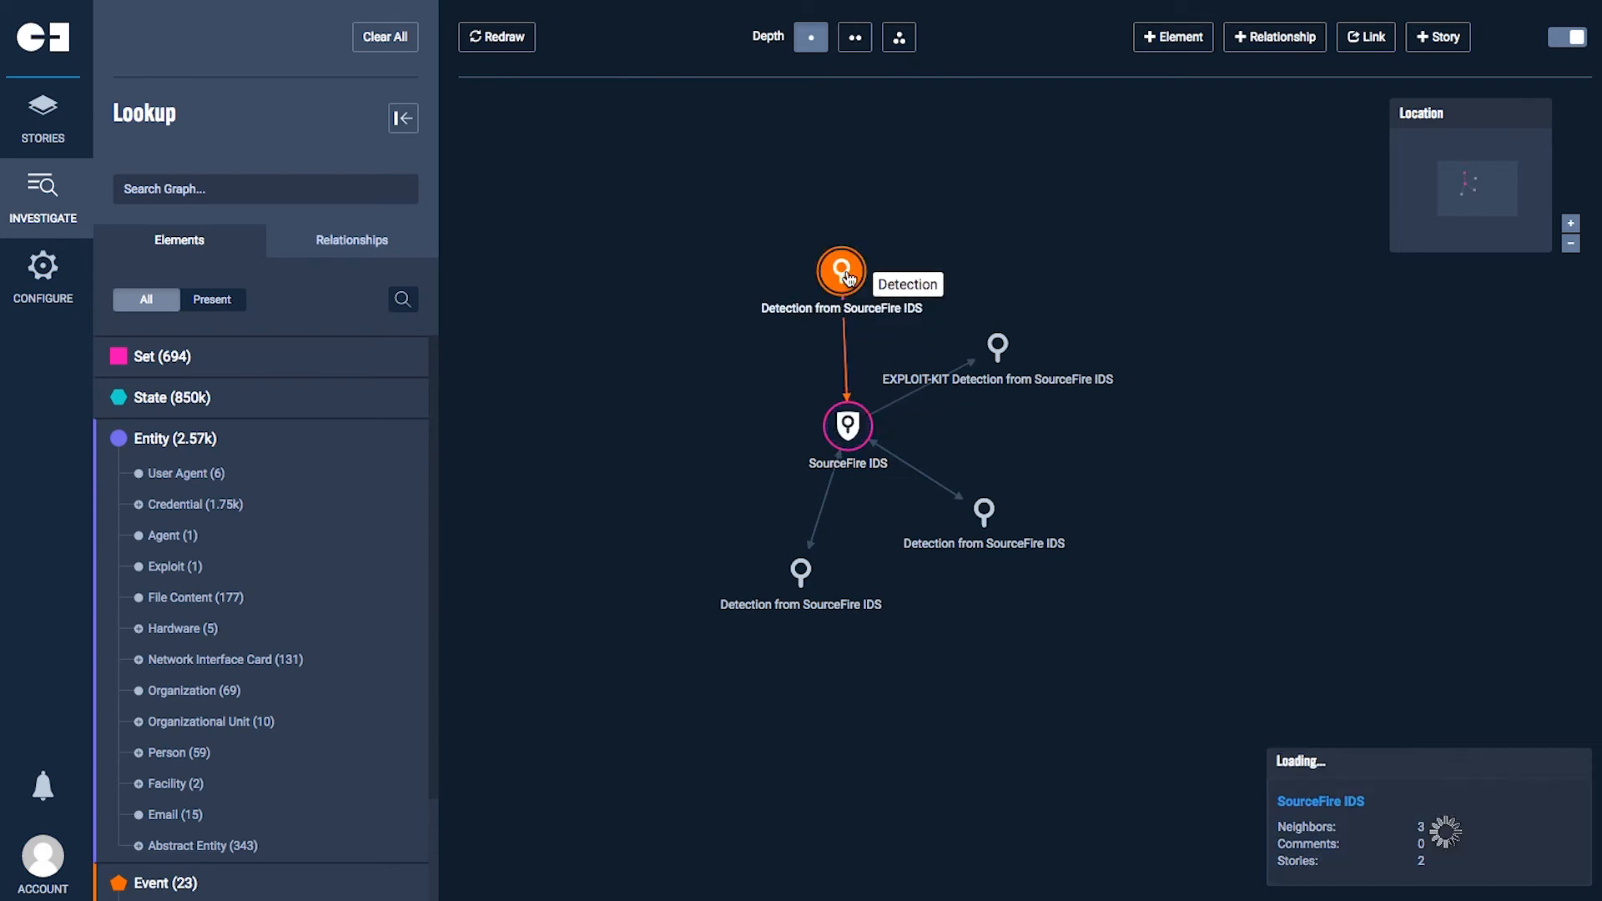
{"action": "left_click", "coordinate": [839, 272]}
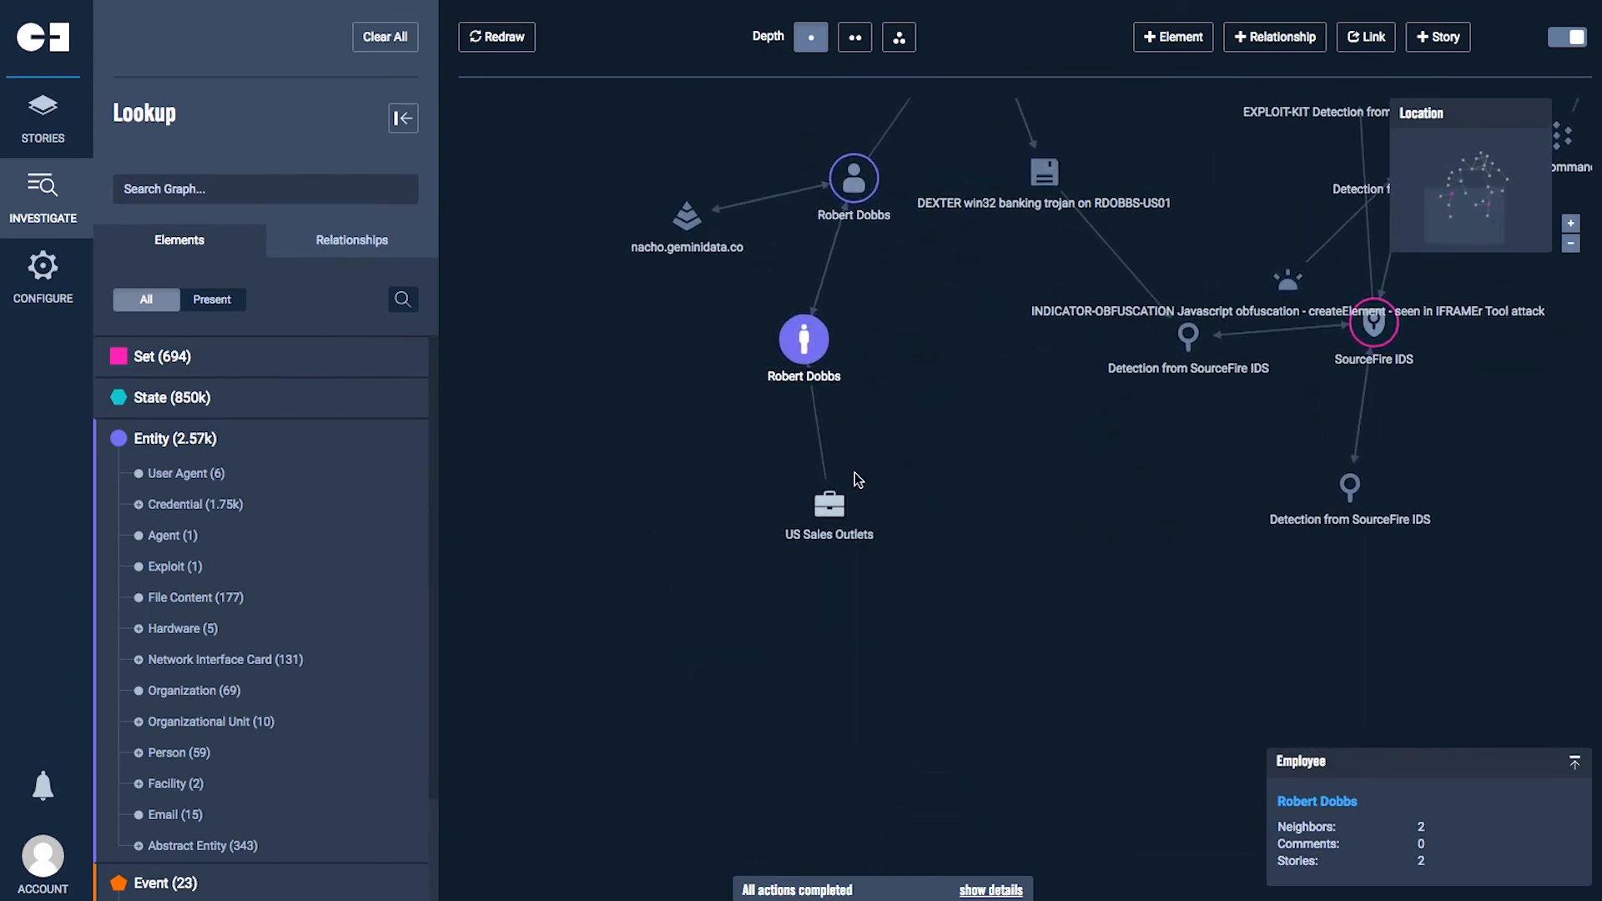
{"action": "mouse_move", "coordinate": [830, 508]}
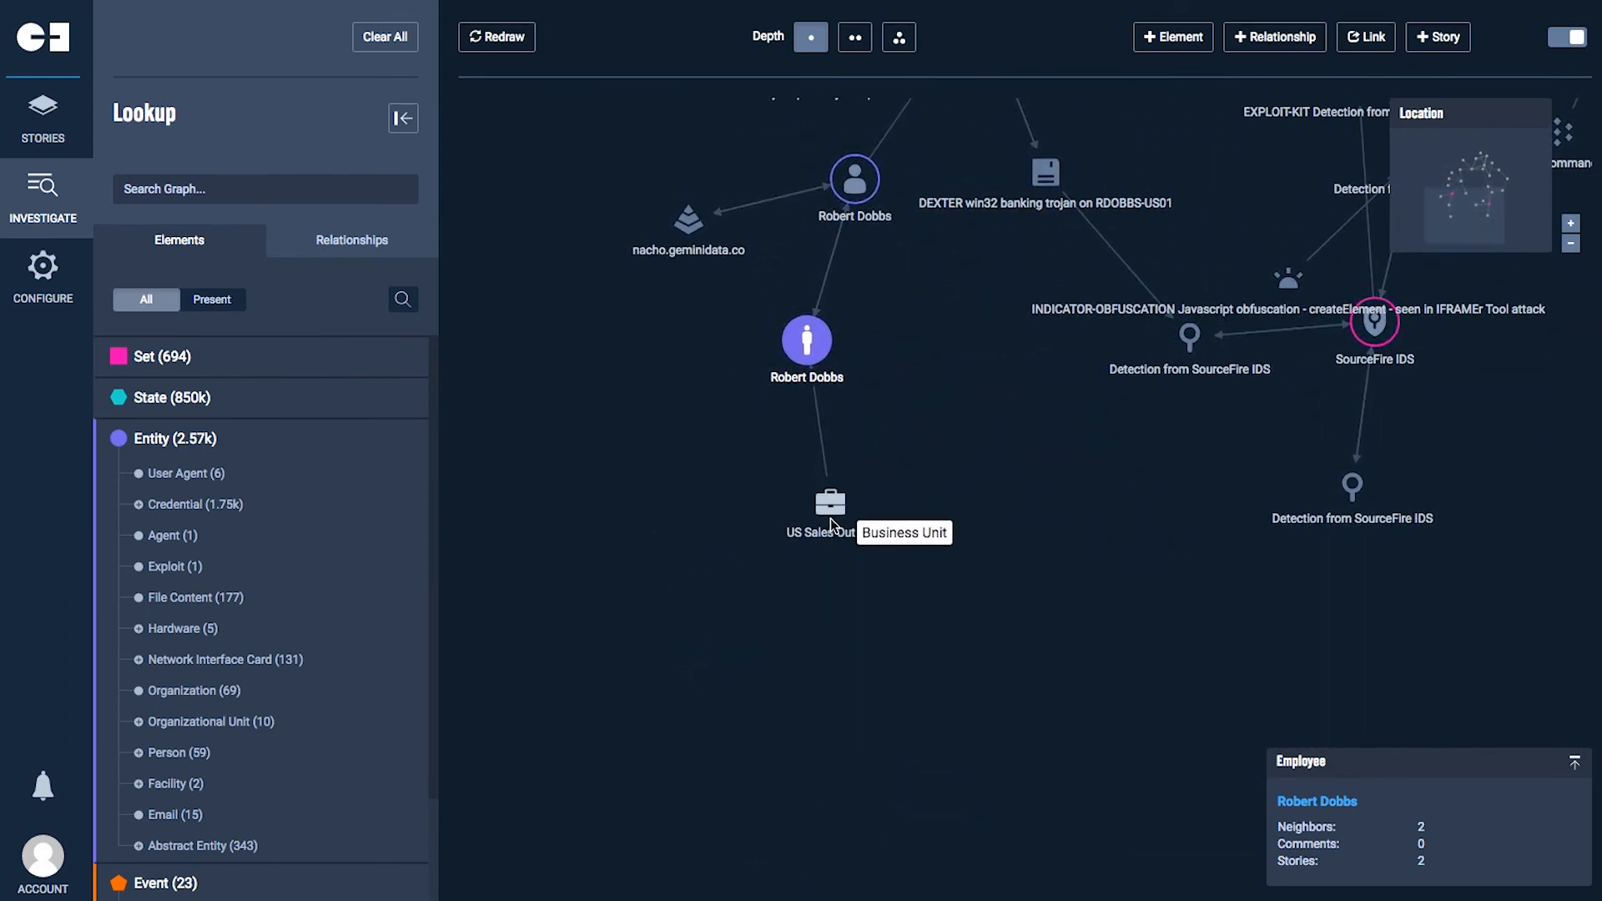